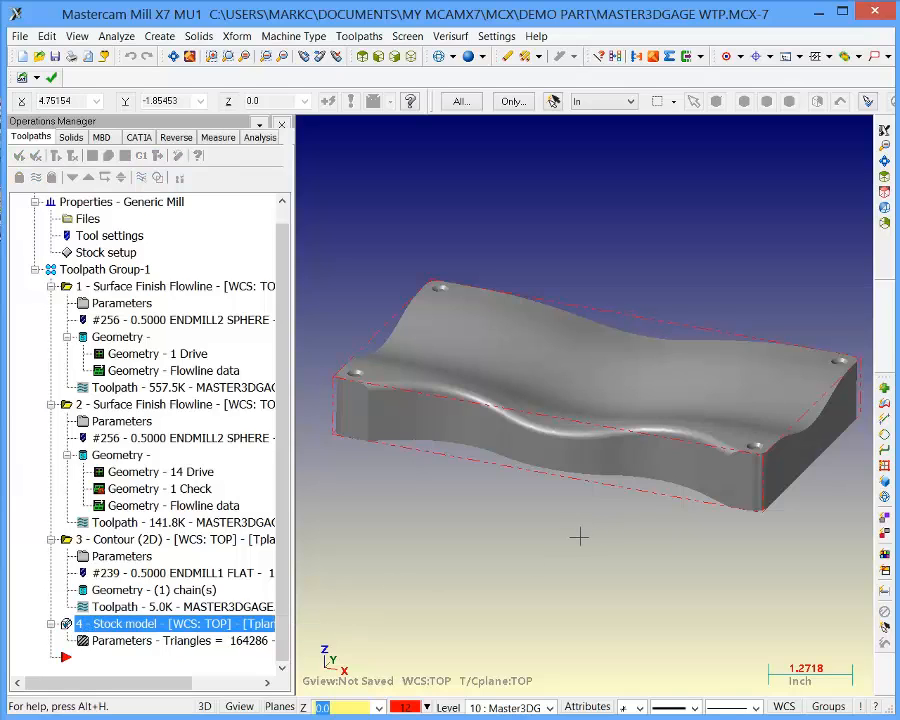
pyautogui.moveTo(560, 536)
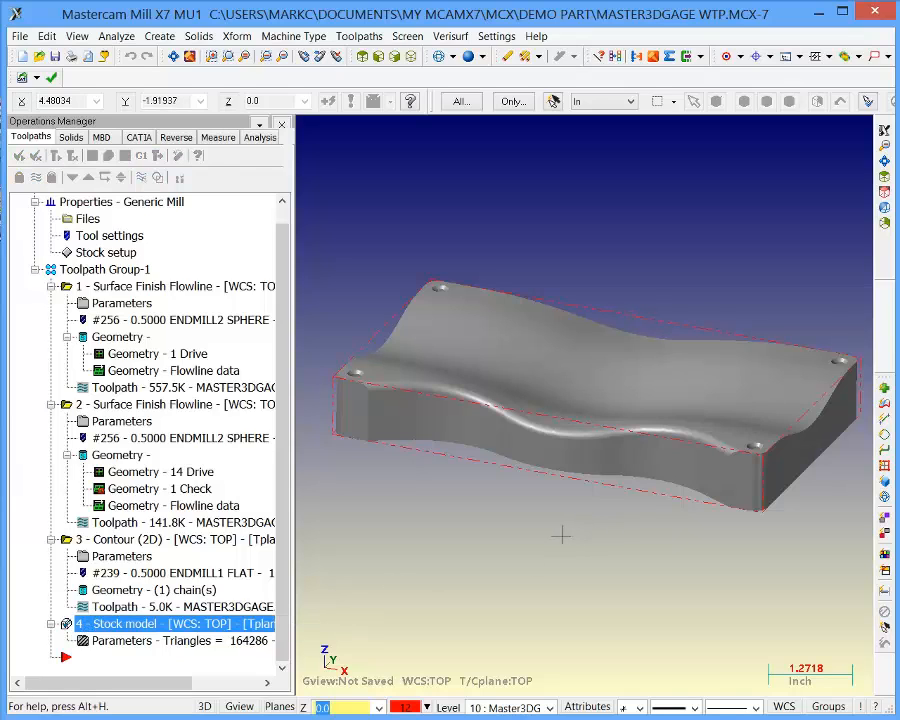
# Select all toolpath operations in the Toolpaths Manager for verification.
pyautogui.click(150, 404)
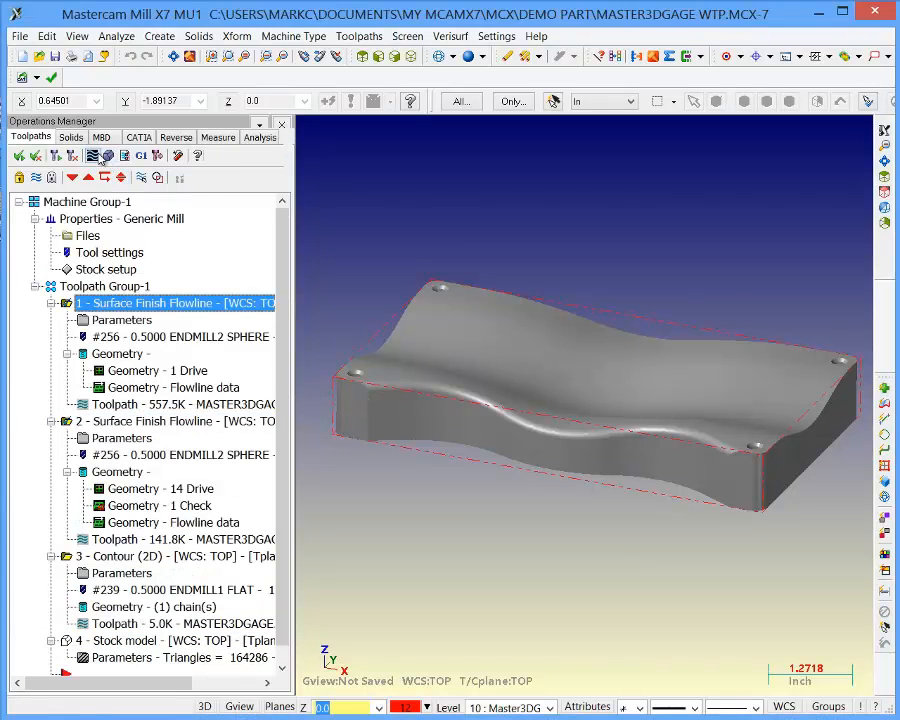
# Verify both surface finish flowline toolpaths in Mastercam Simulator, then return to Mill.
pyautogui.click(108, 156)
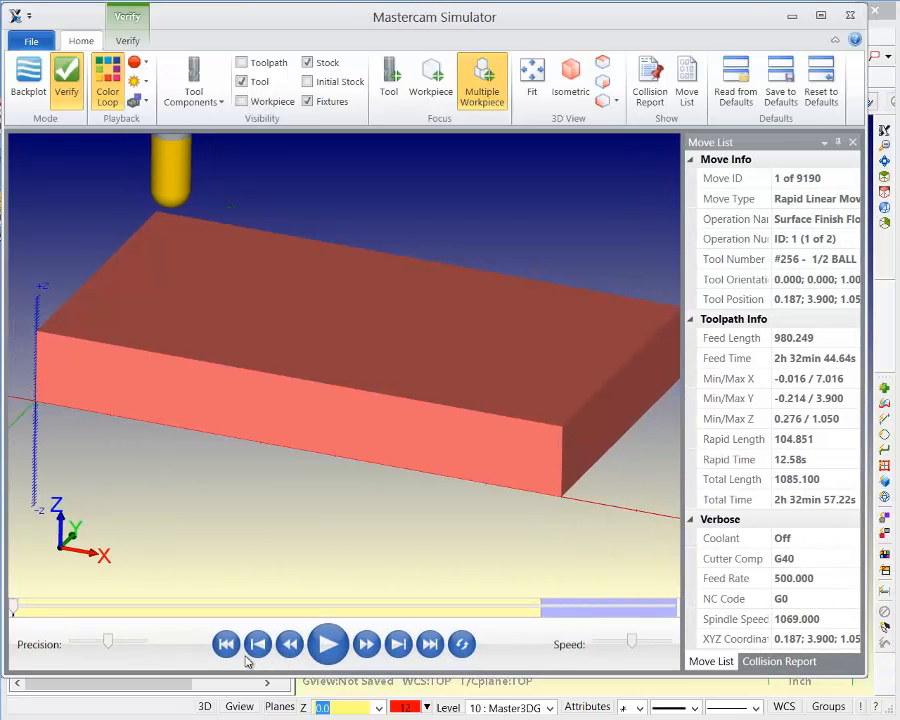
pyautogui.click(328, 644)
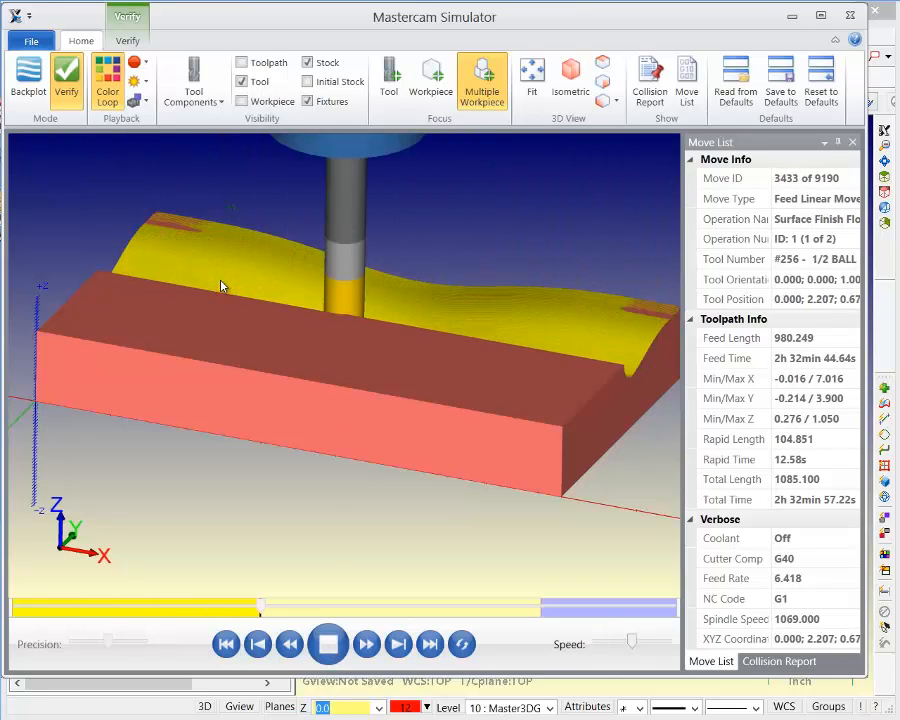
pyautogui.click(366, 644)
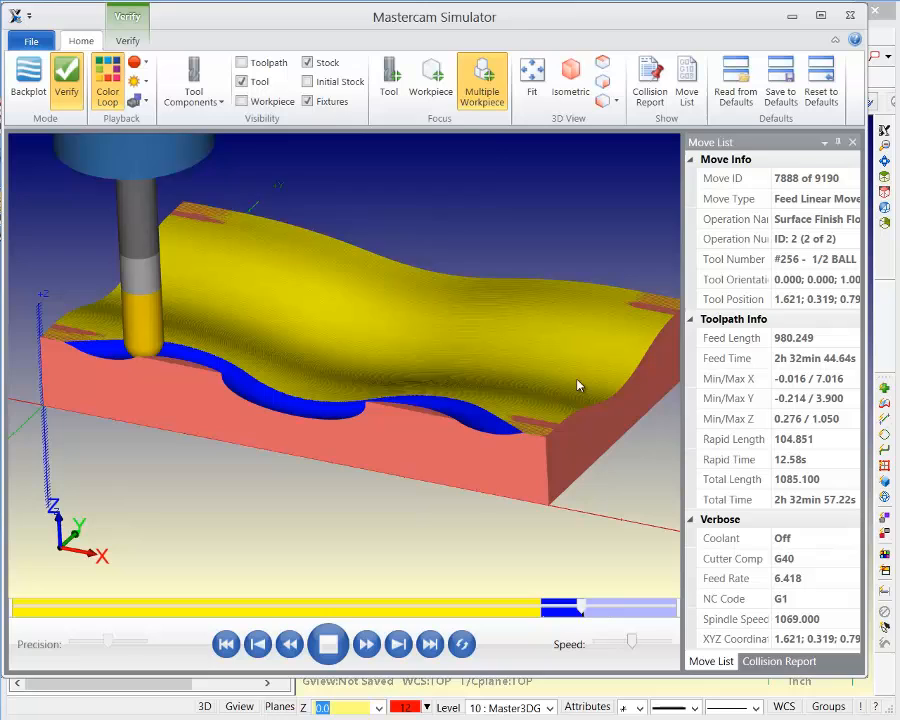
pyautogui.click(328, 644)
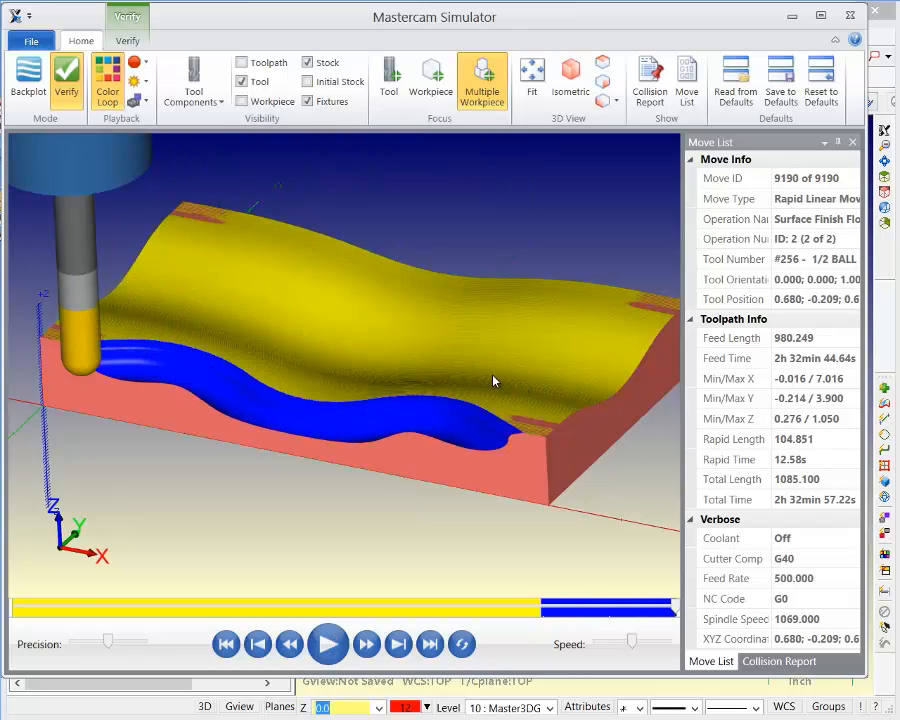
pyautogui.moveTo(458, 348)
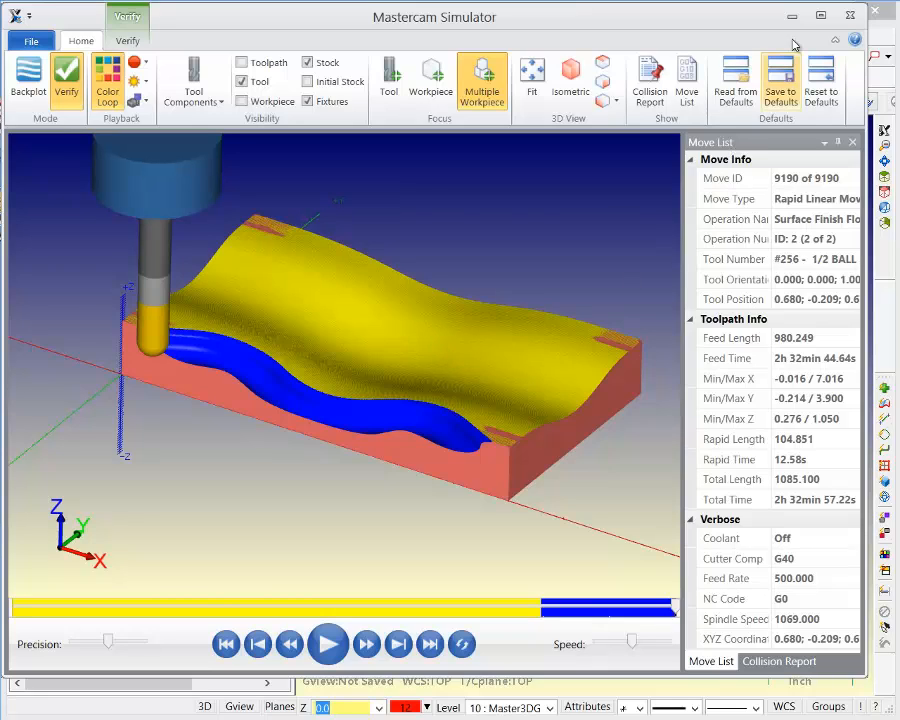
pyautogui.click(848, 12)
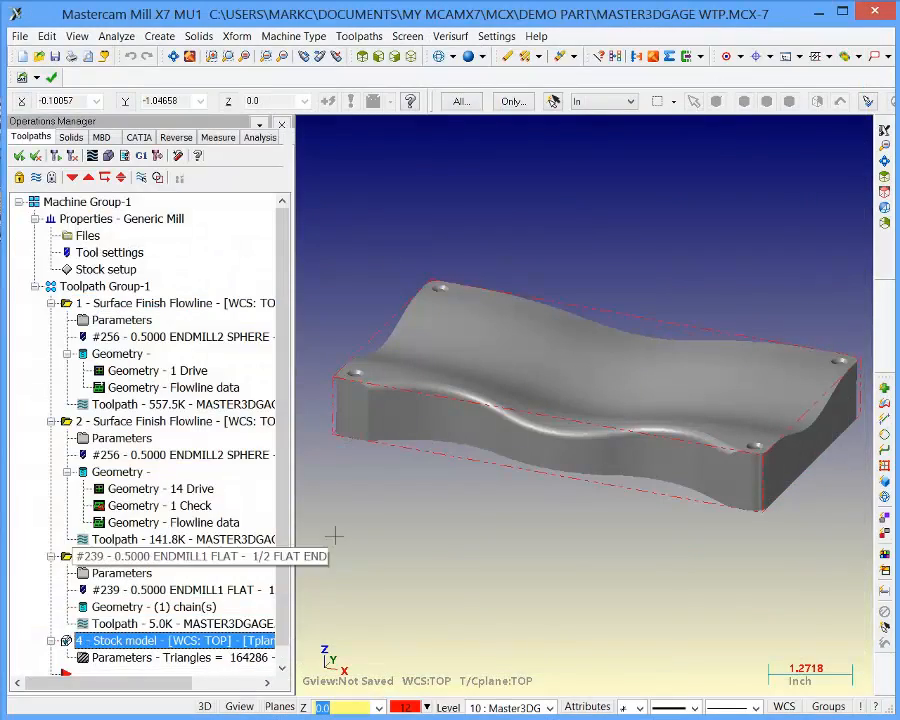
# Review the stock model's Stock Definition, Source Operations and Stock Compare pages.
pyautogui.doubleClick(130, 640)
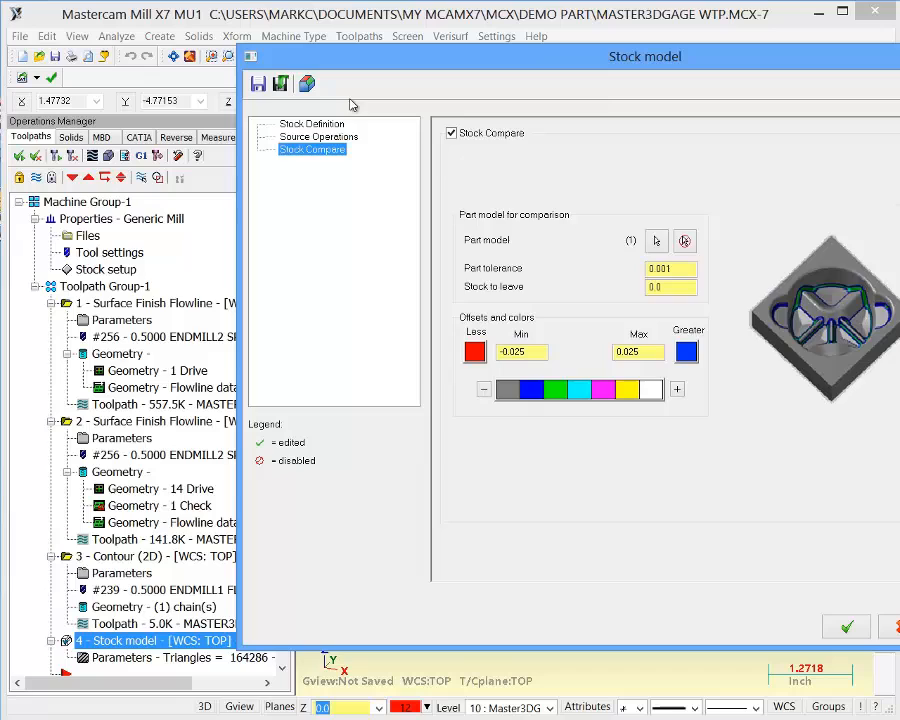
pyautogui.click(312, 124)
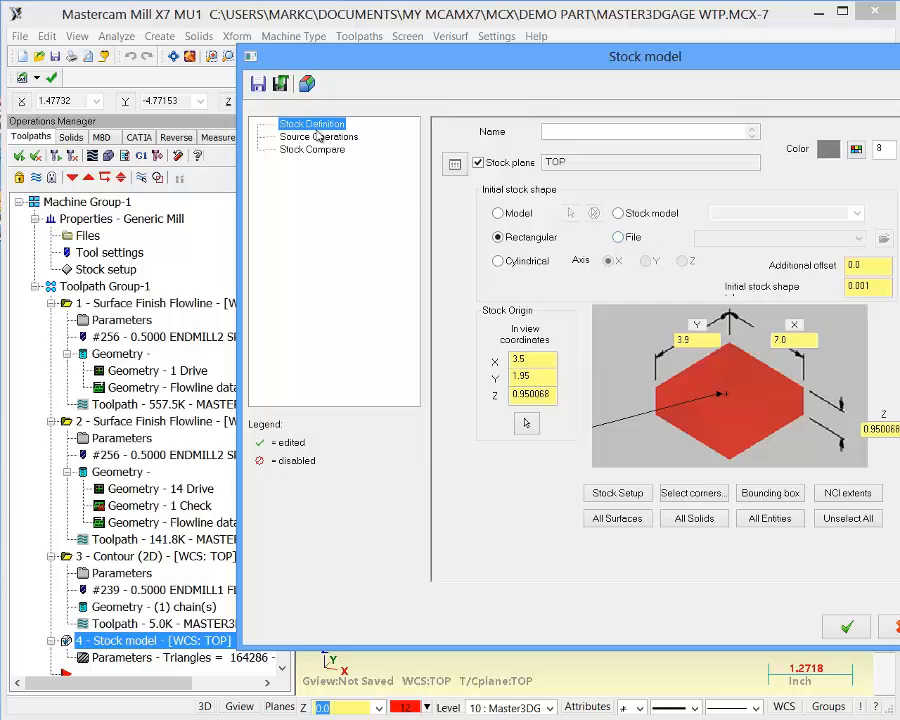
pyautogui.click(318, 136)
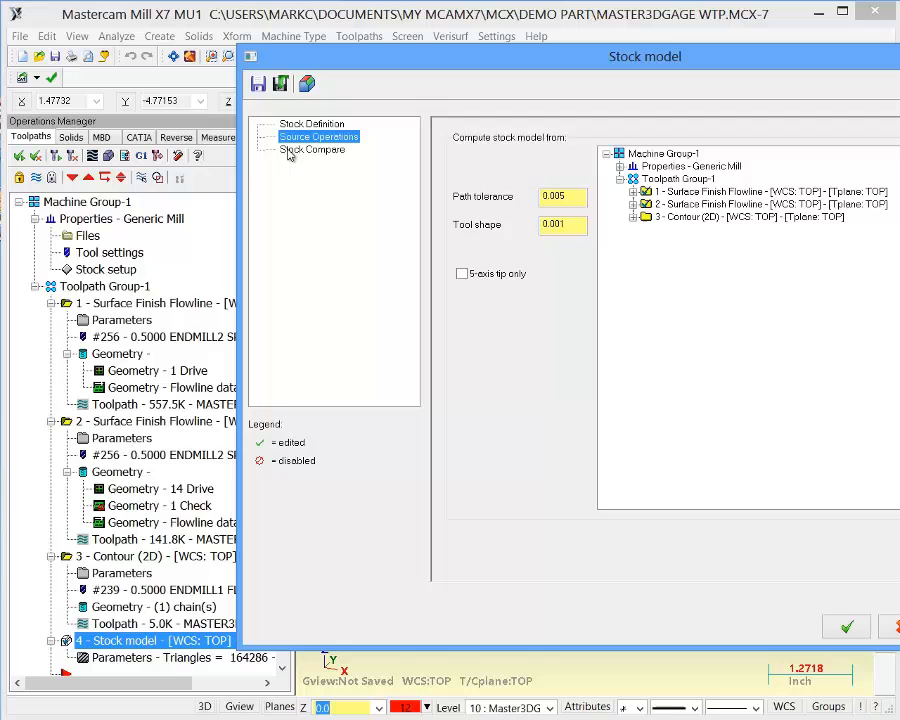
pyautogui.click(312, 148)
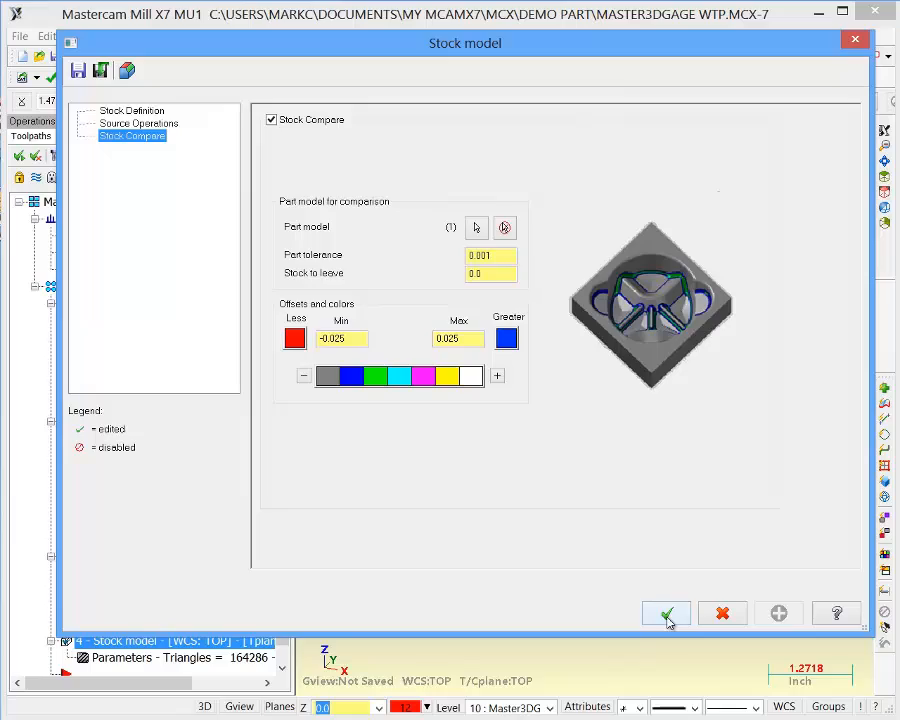
pyautogui.click(666, 612)
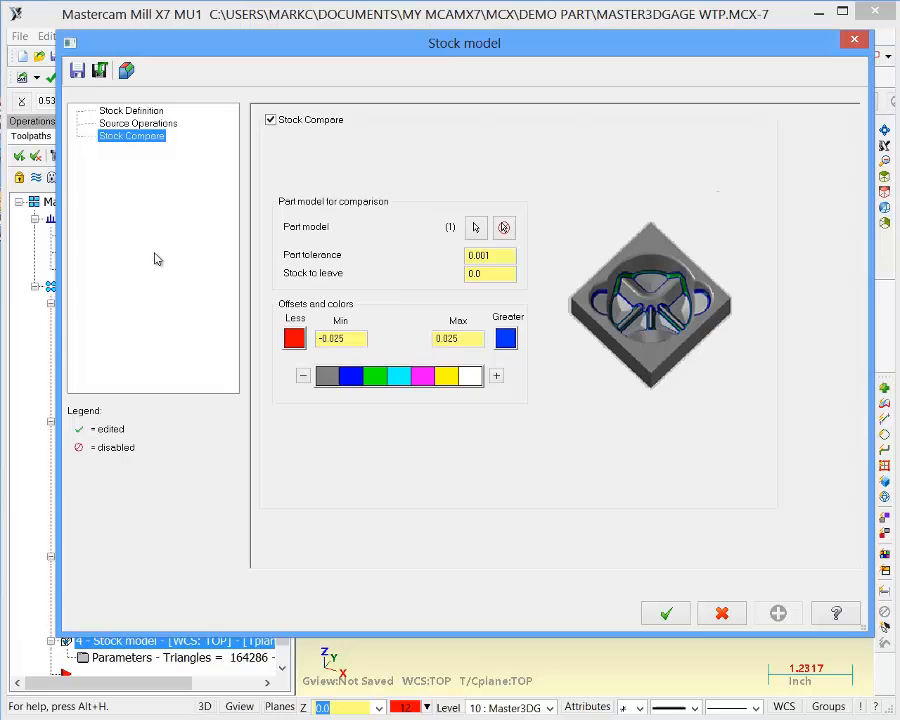
pyautogui.moveTo(126, 70)
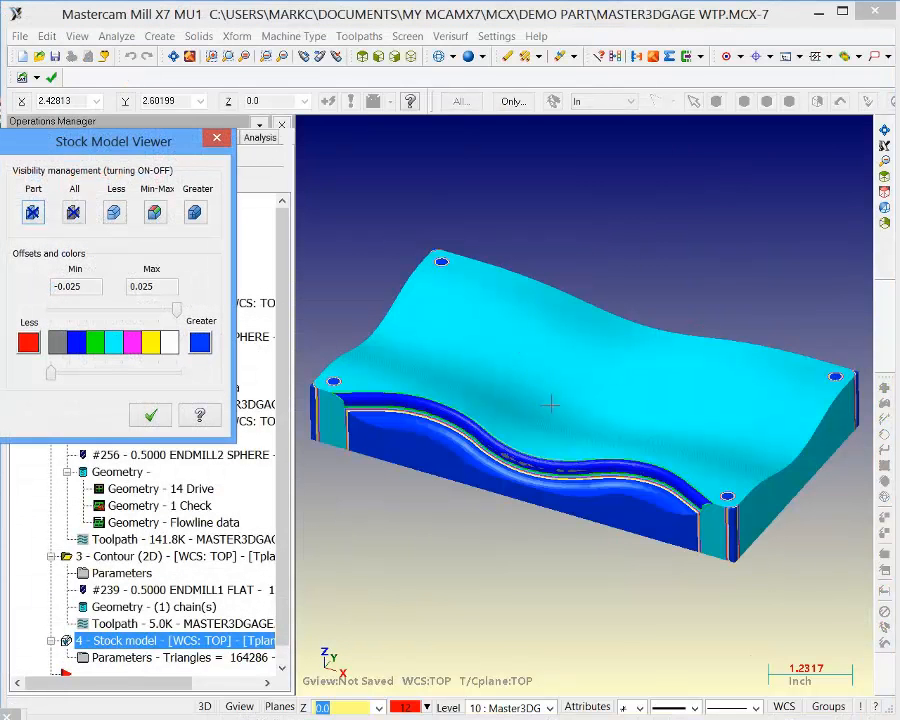
pyautogui.moveTo(32, 212)
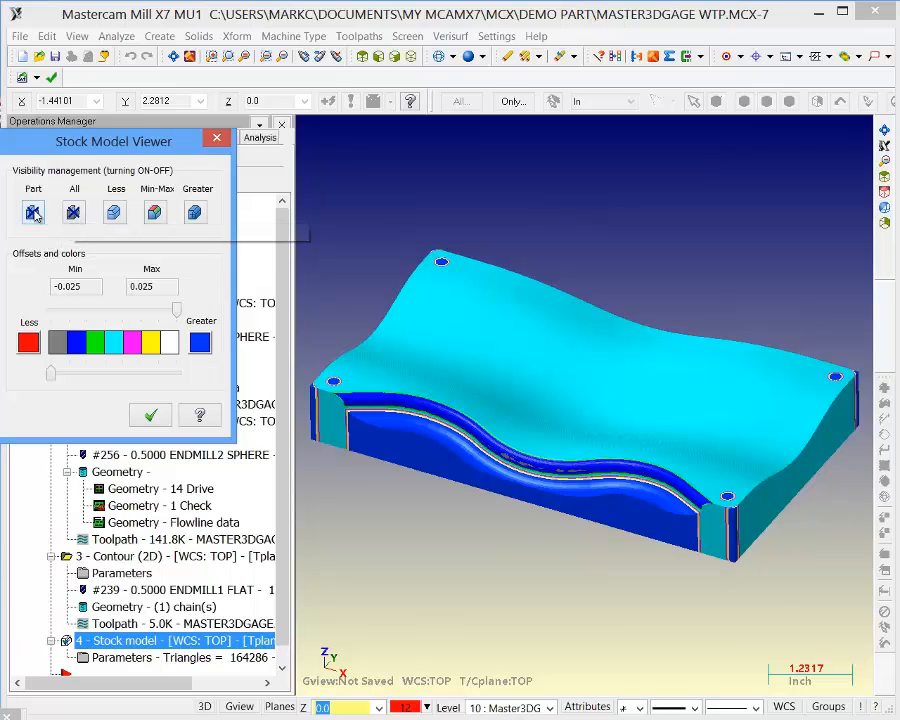
# Toggle a deviation visibility option in the Stock Model Viewer.
pyautogui.click(74, 212)
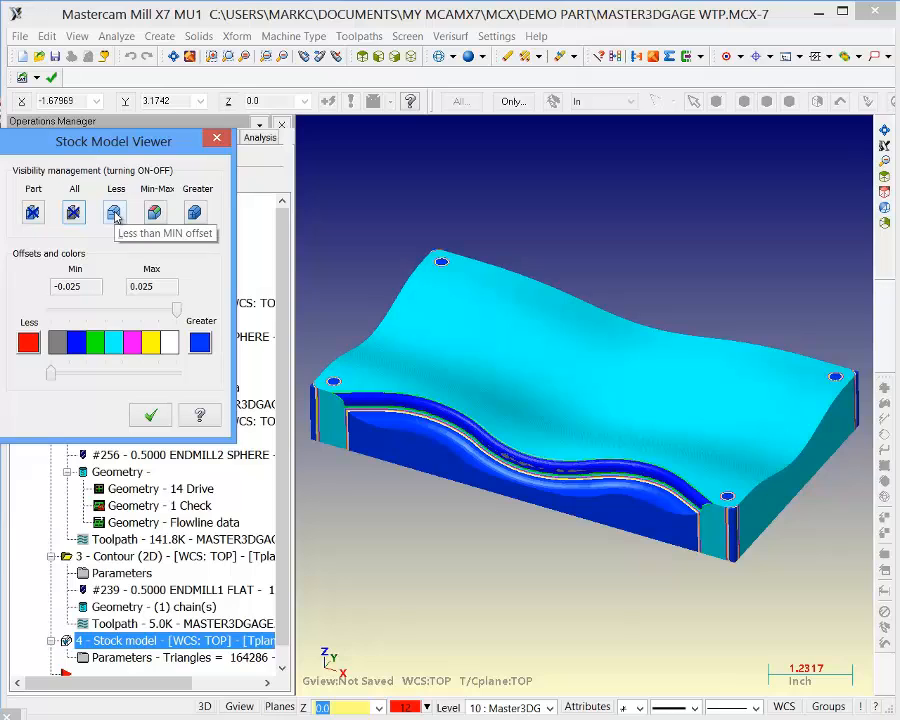
pyautogui.moveTo(128, 212)
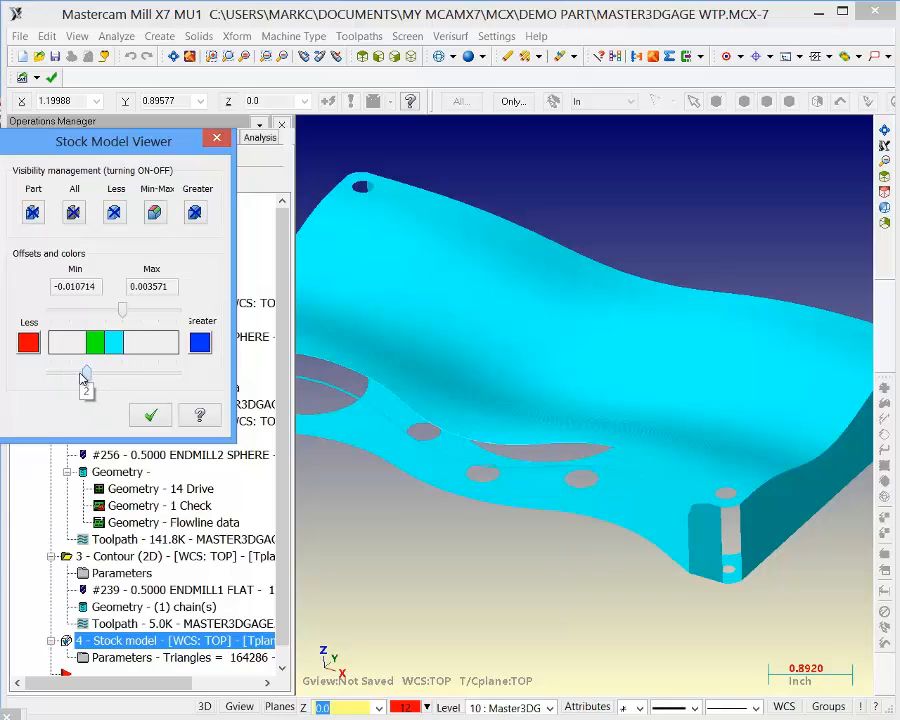
# Drag the offsets slider back to the -0.025 to 0.025 deviation range.
pyautogui.moveTo(84, 374); pyautogui.dragTo(50, 374)
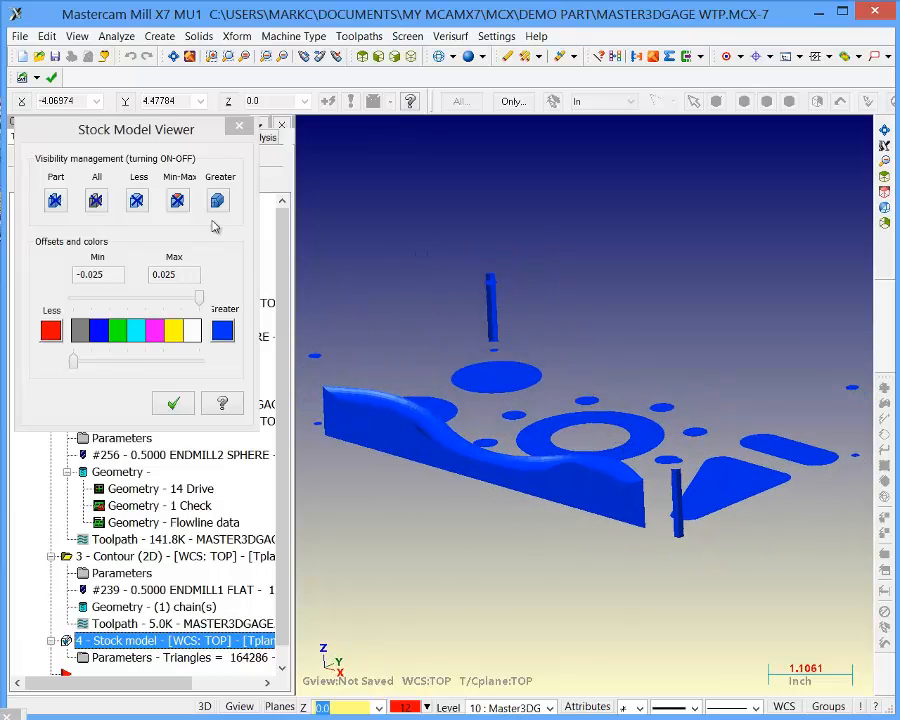
# Toggle the Min-Max and other deviation categories until every category is hidden.
pyautogui.click(176, 200)
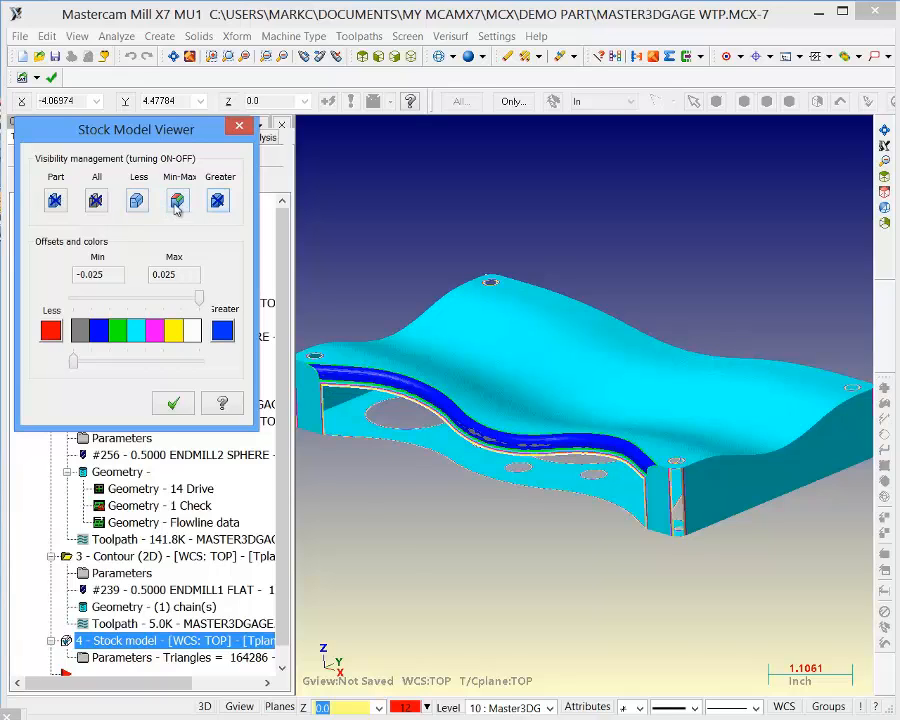
pyautogui.click(176, 200)
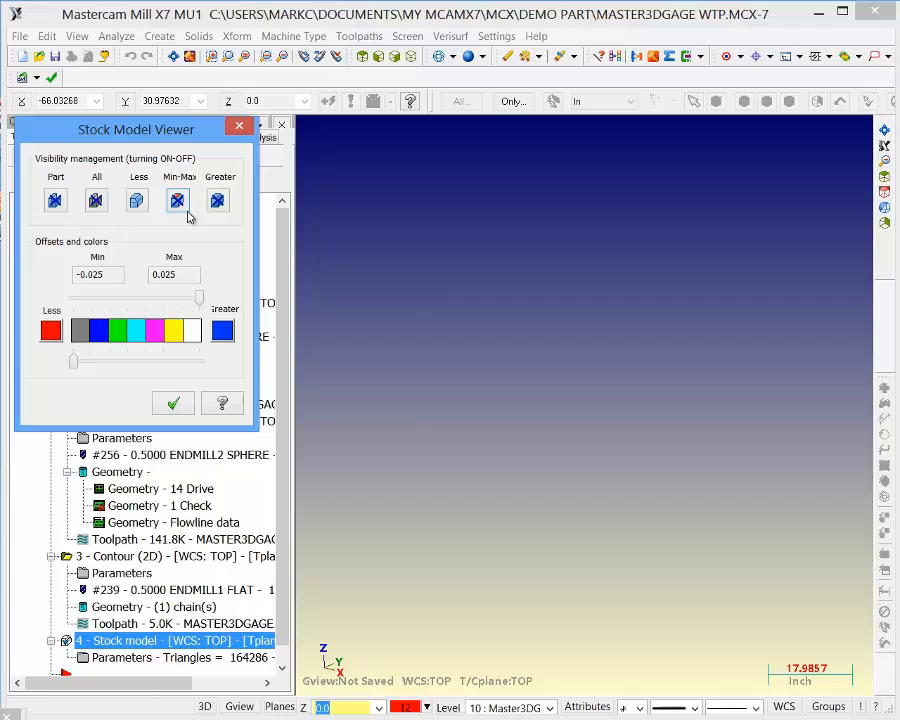
pyautogui.click(178, 200)
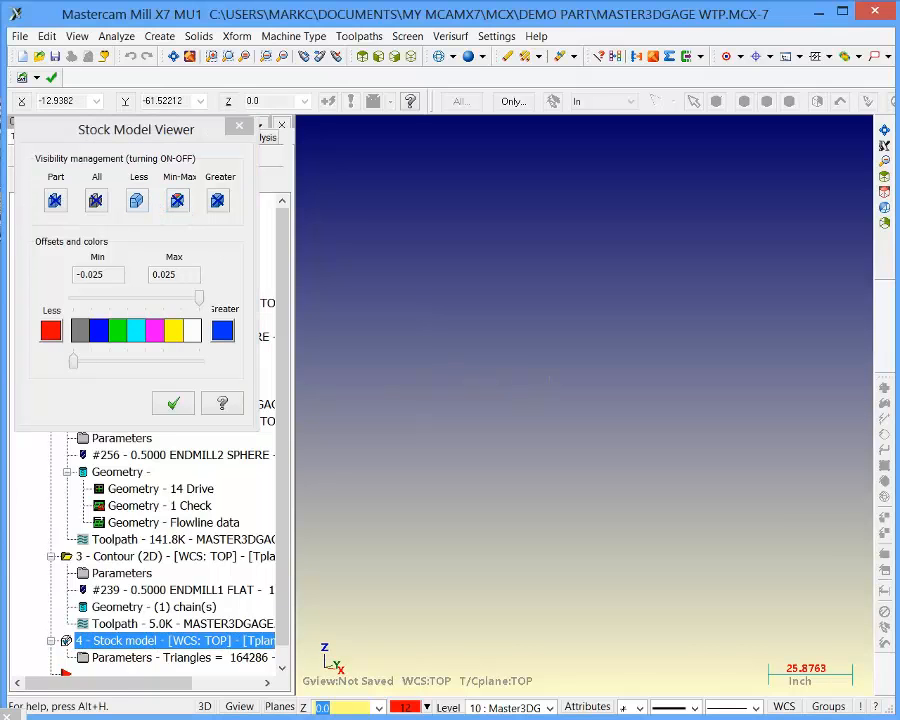
pyautogui.click(172, 402)
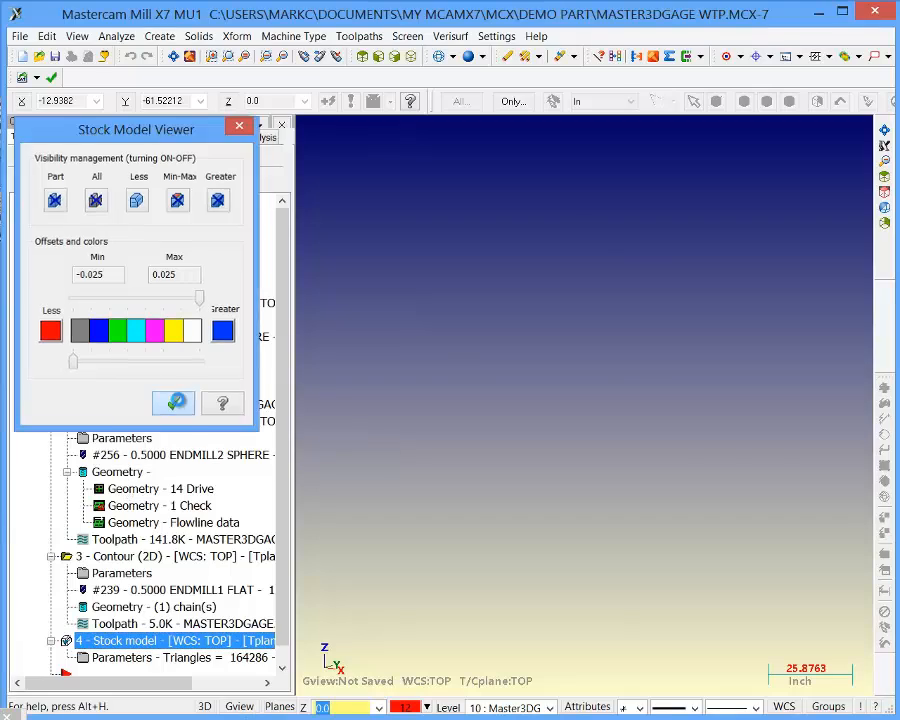
# Accept the Stock Model Viewer and Stock model dialog, showing the color-coded stock over the part.
pyautogui.click(172, 402)
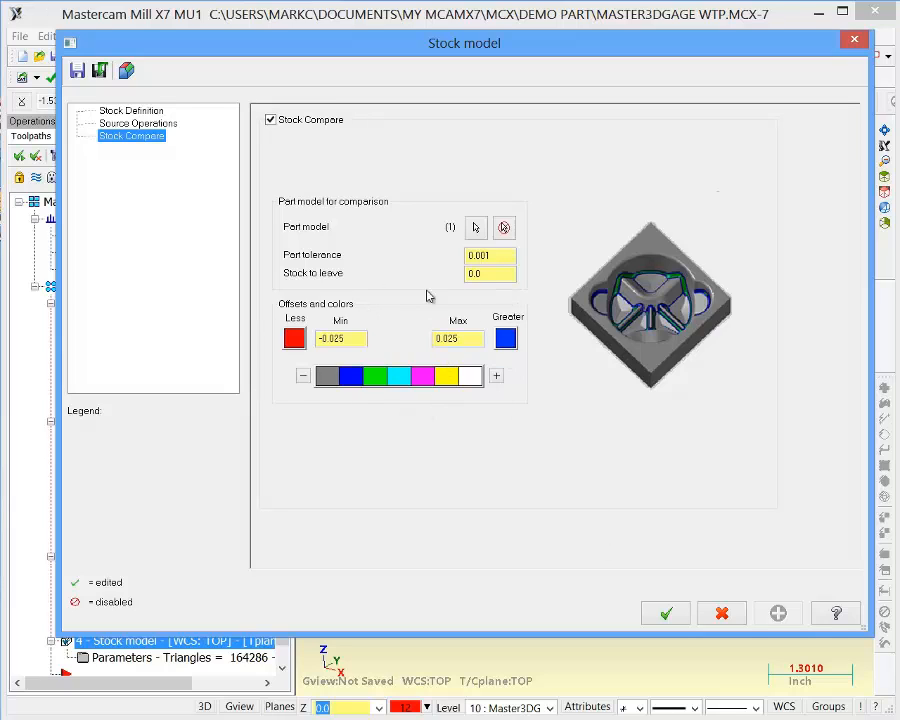
pyautogui.click(666, 612)
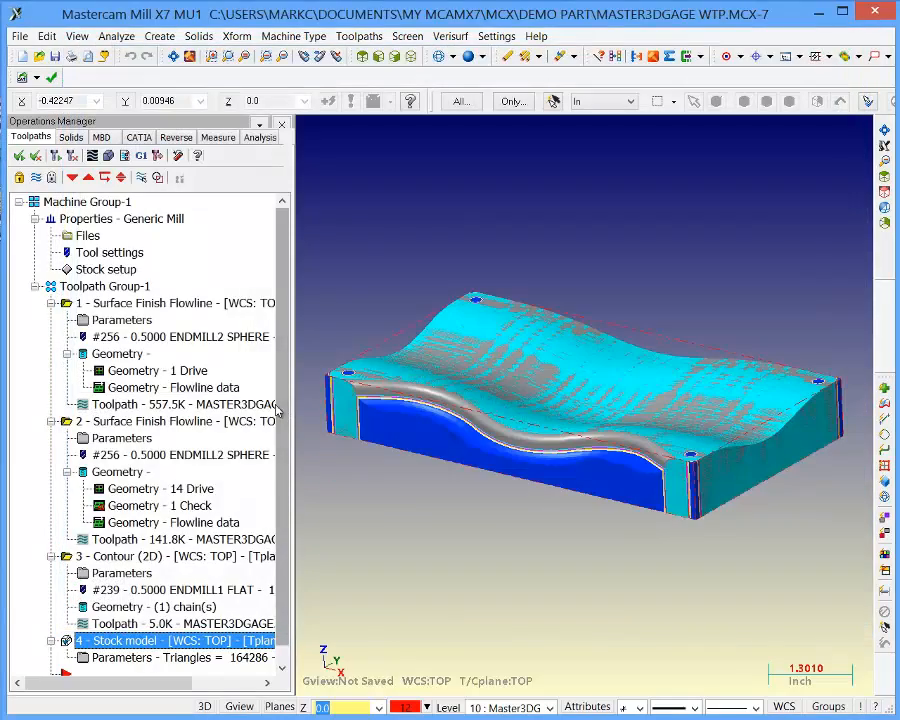